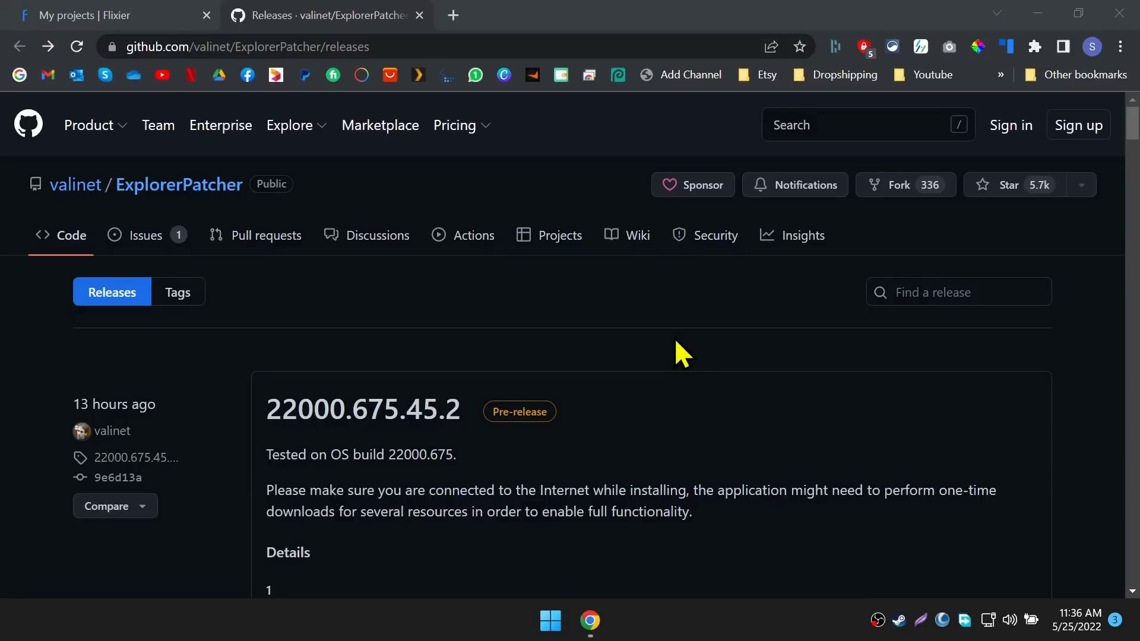
mouse_move(746, 348)
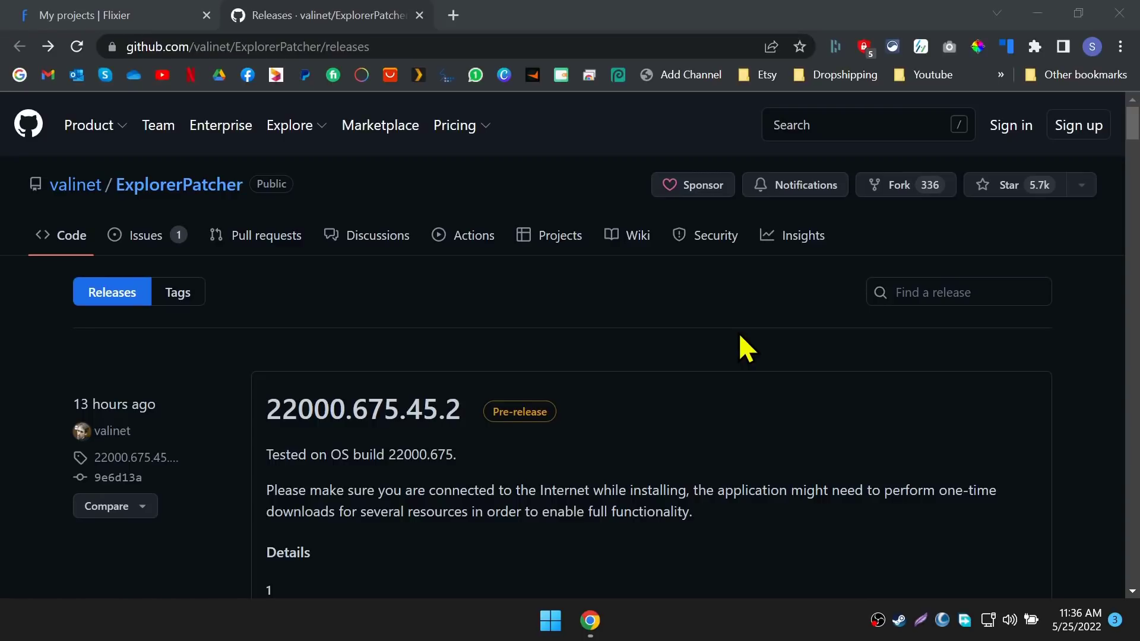
mouse_move(730, 342)
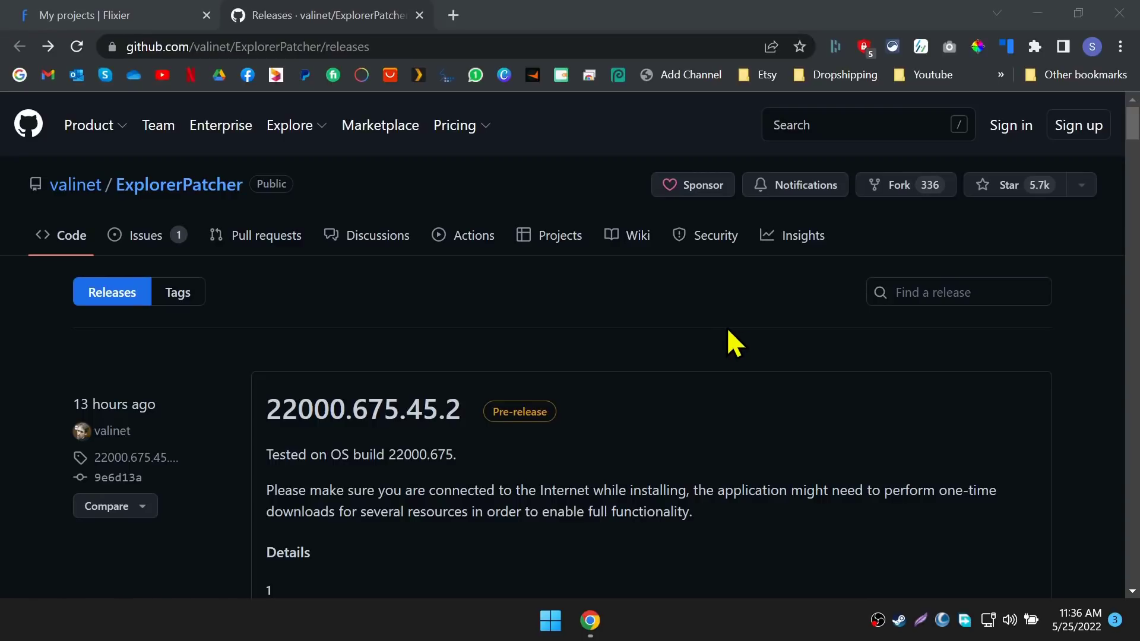
Expand the latest release's Assets list to show the ep_setup.exe installer.
scroll(down, 3)
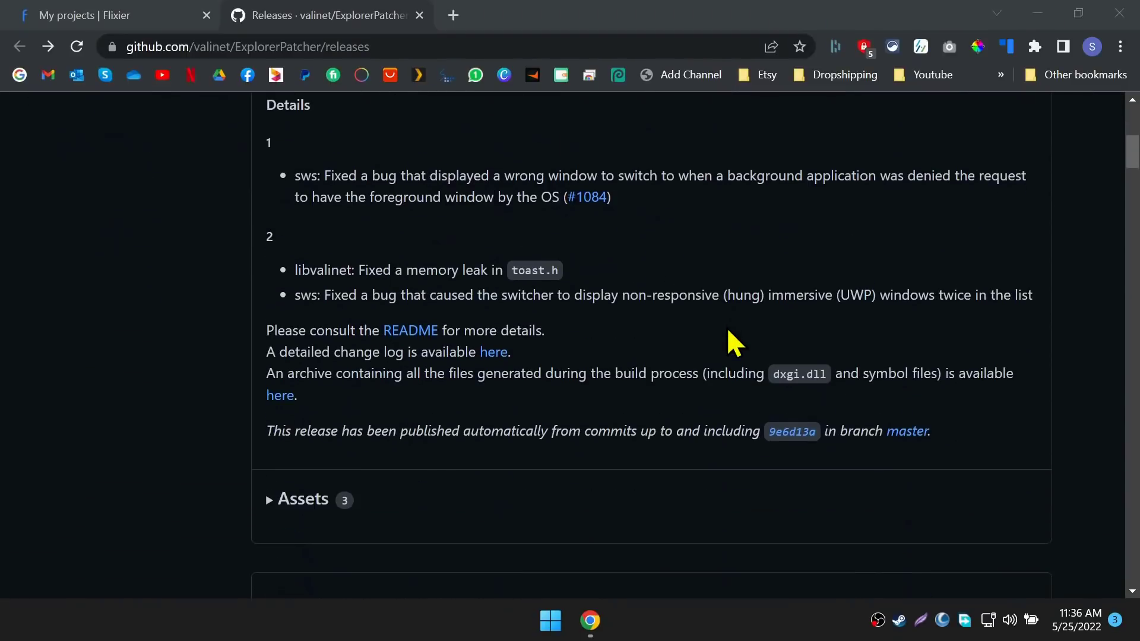
click(303, 498)
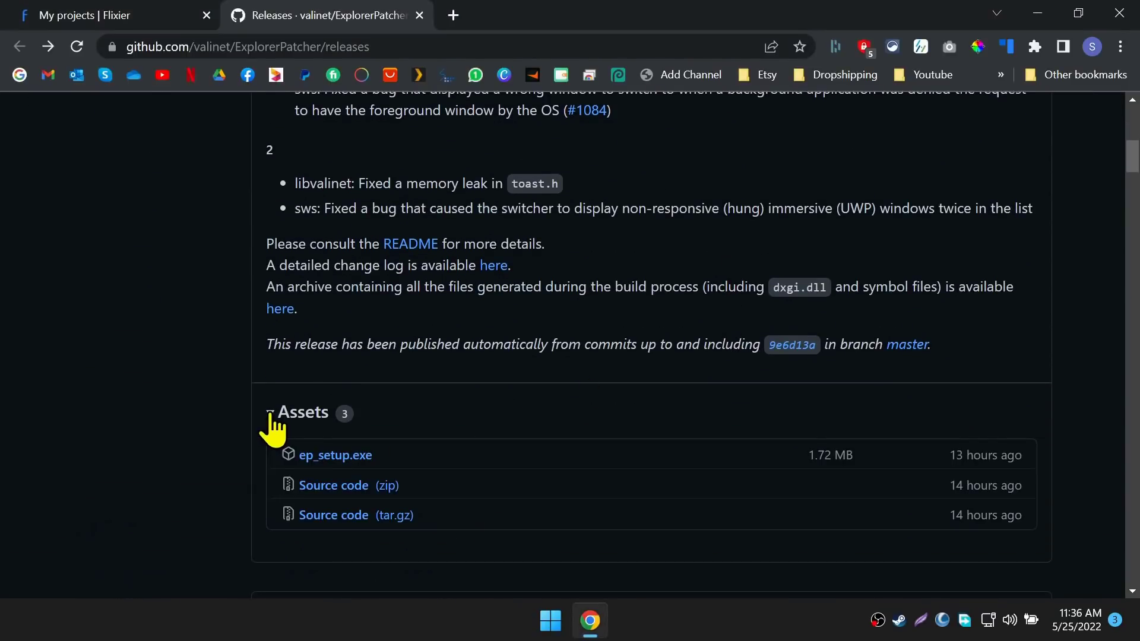
scroll(up, 3)
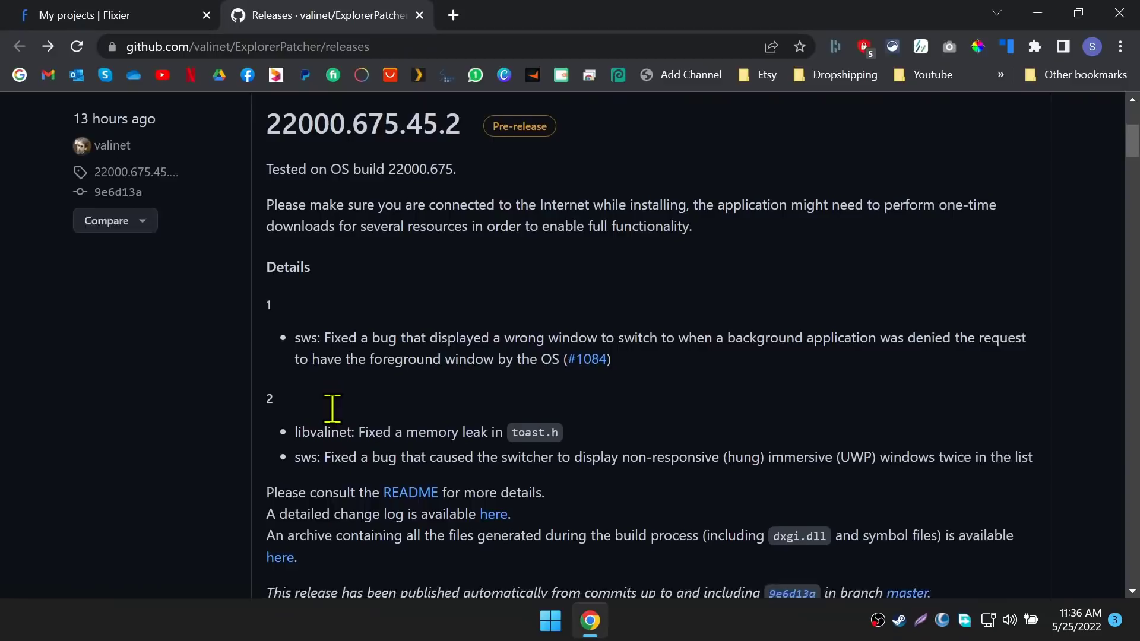
scroll(down, 3)
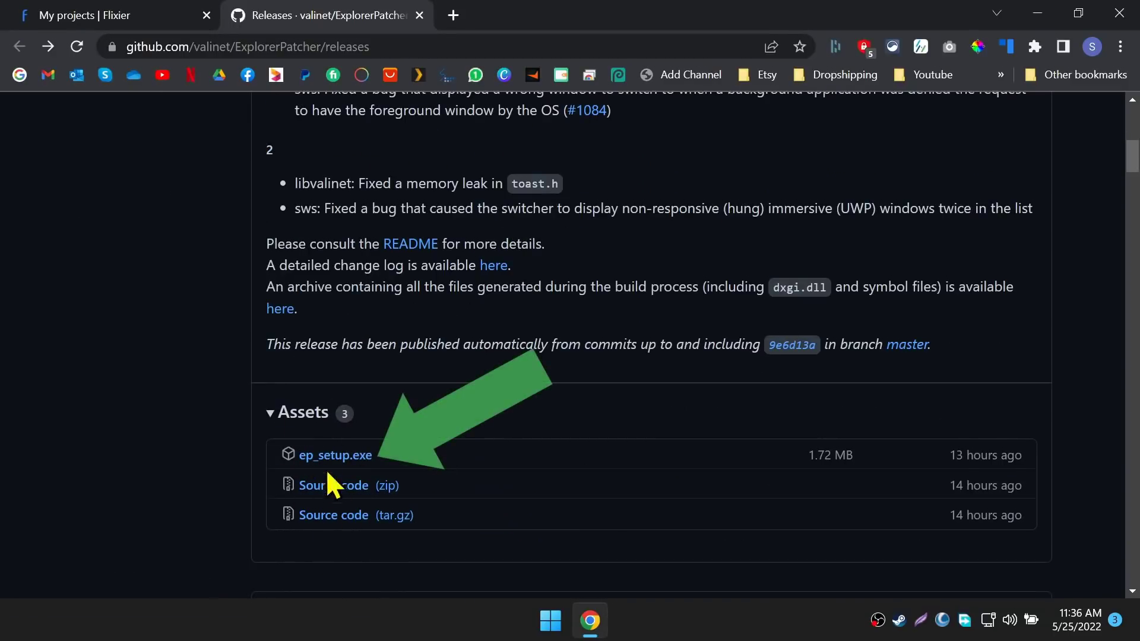
Download ep_setup.exe and bring up its options in Chrome's downloads bar.
click(335, 455)
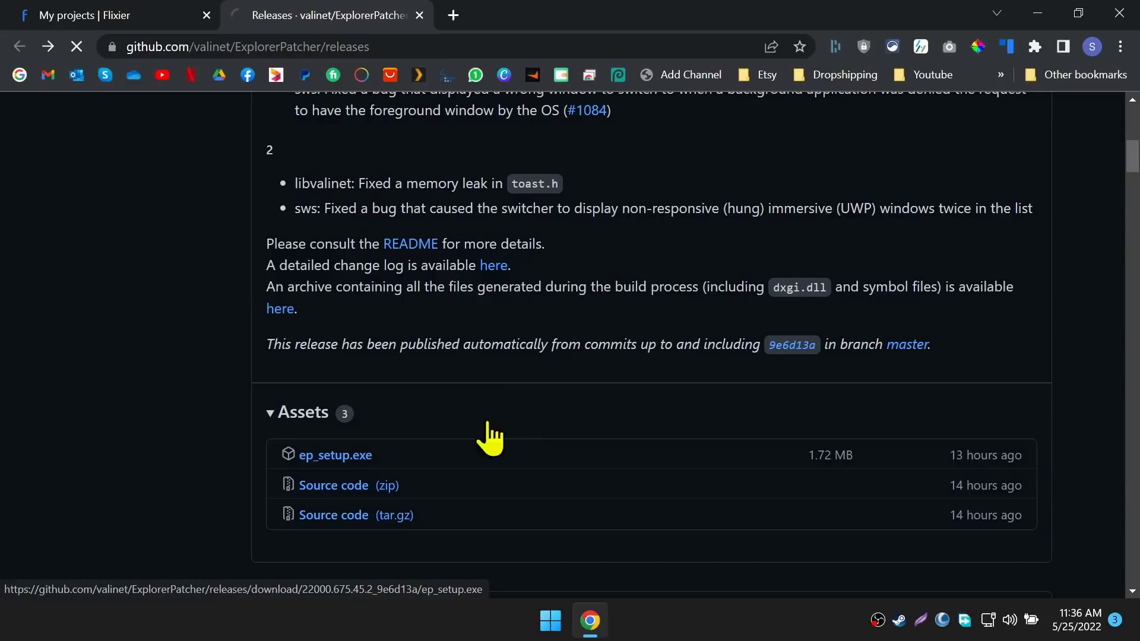
click(335, 455)
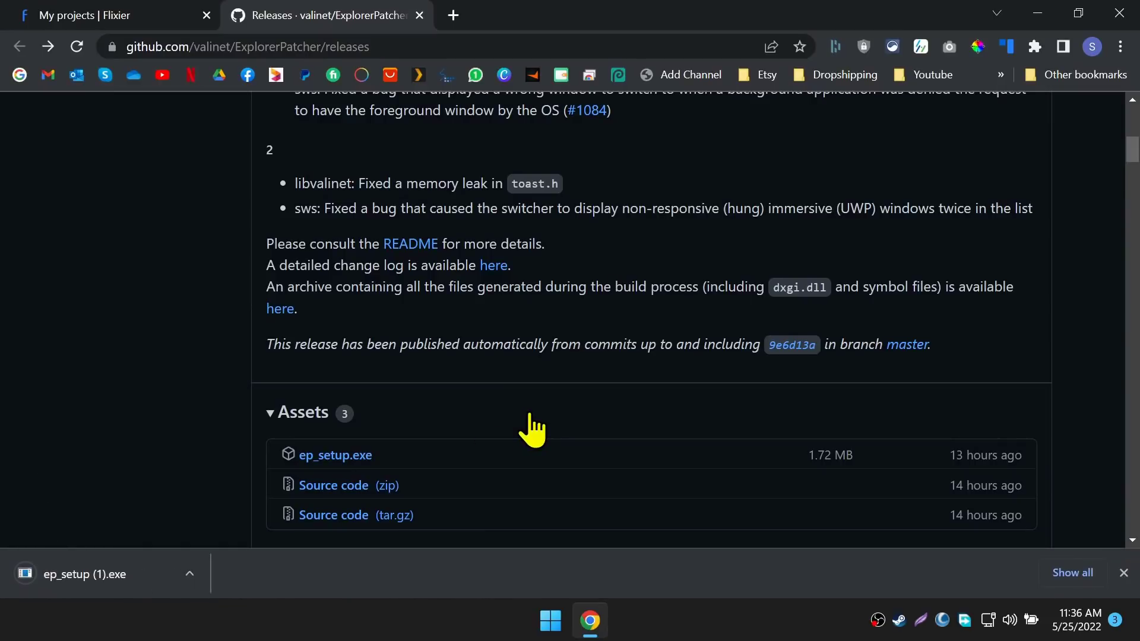
mouse_move(73, 589)
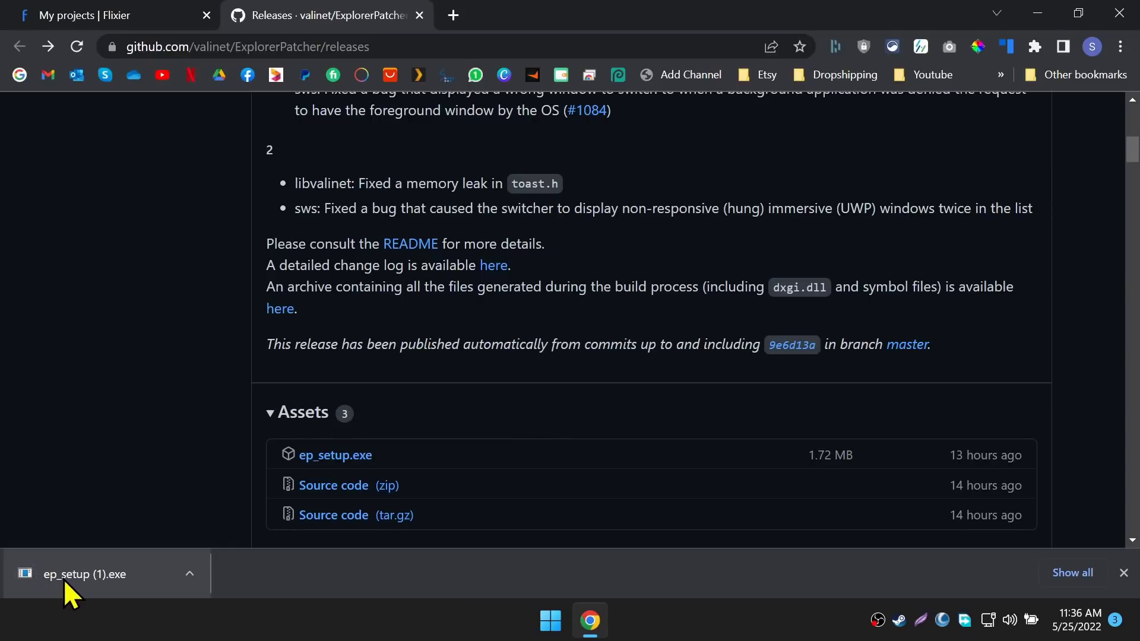
click(188, 574)
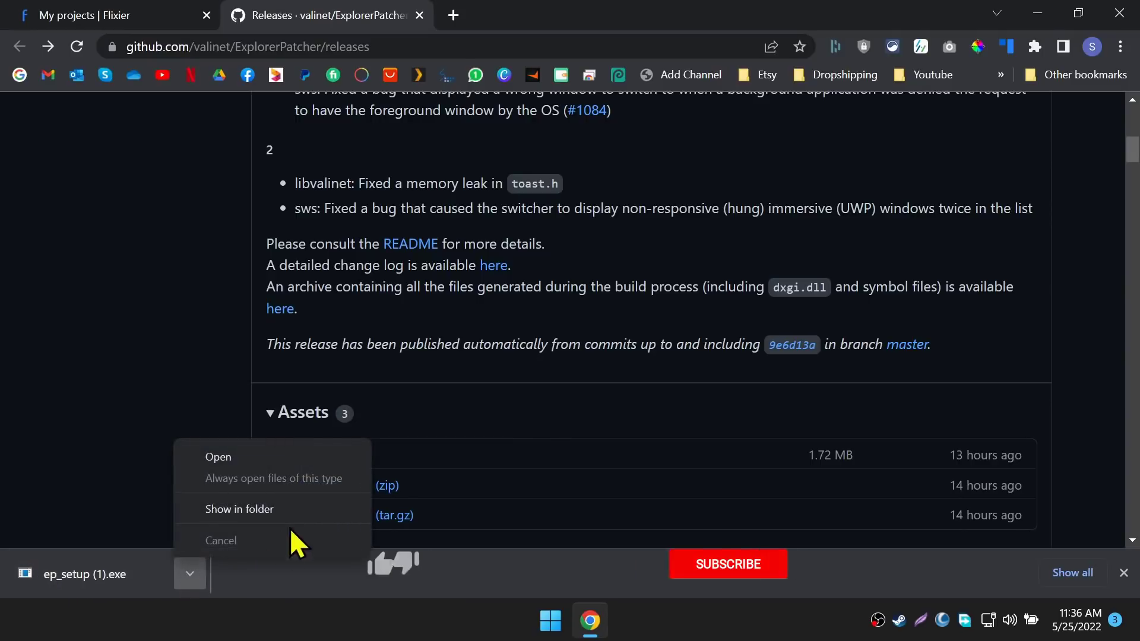
Show ep_setup in the Downloads folder and run it from its context menu.
click(239, 510)
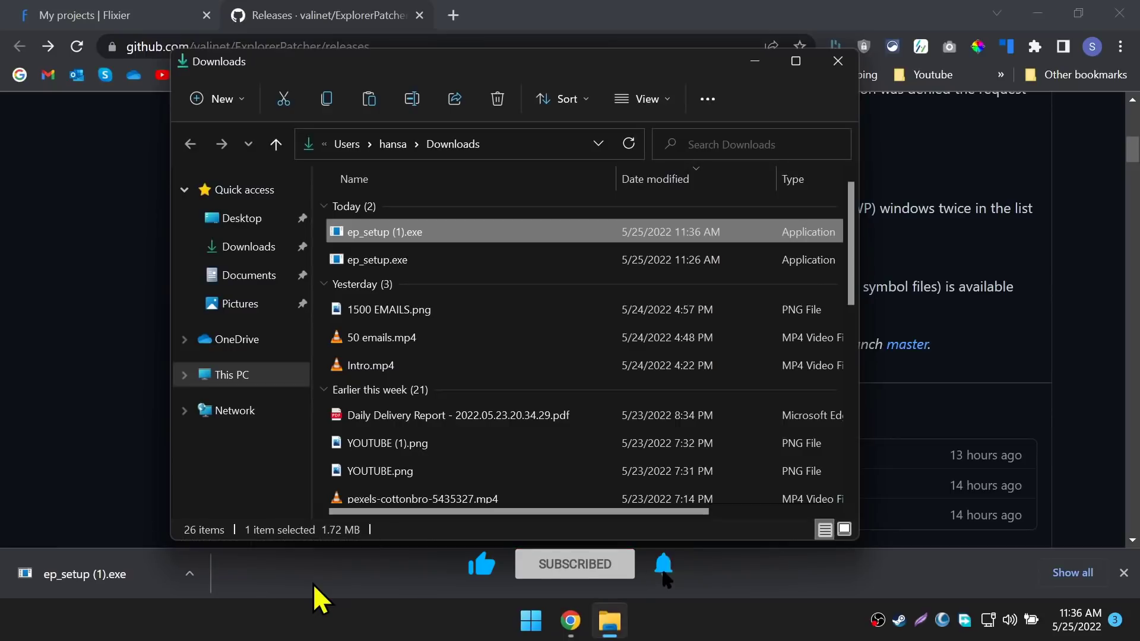
mouse_move(377, 260)
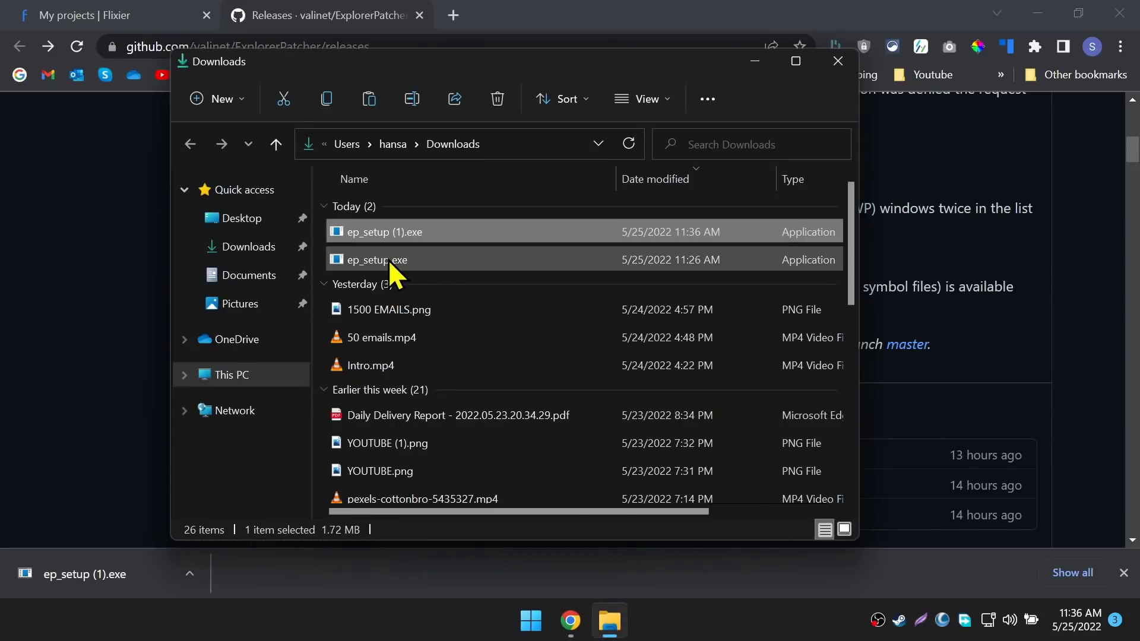
right_click(376, 260)
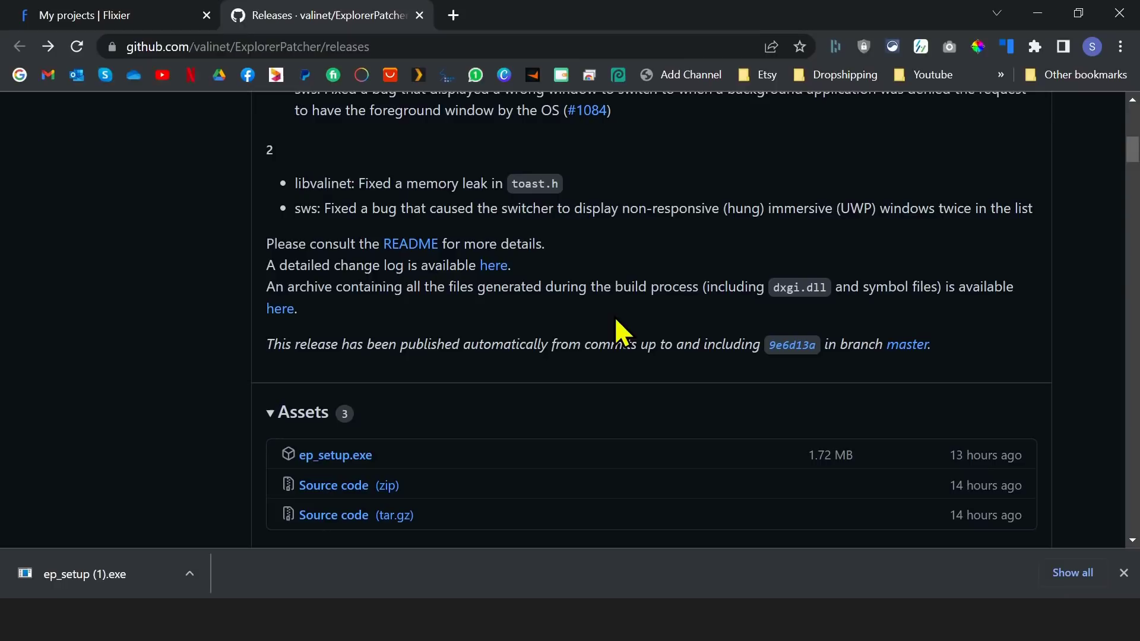
mouse_move(569, 617)
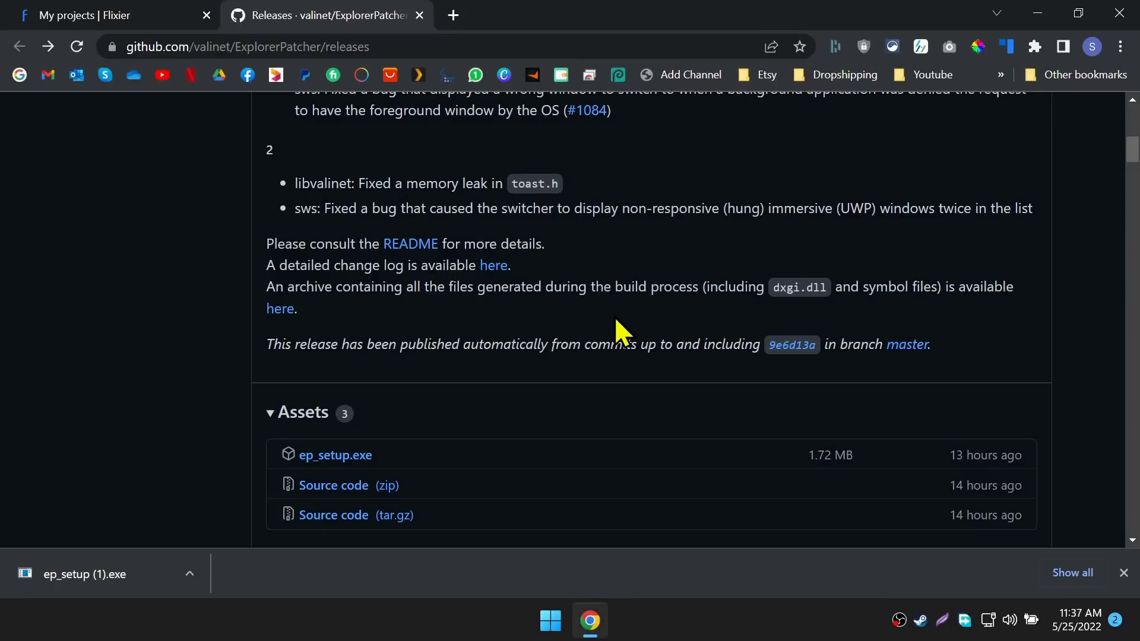
mouse_move(549, 619)
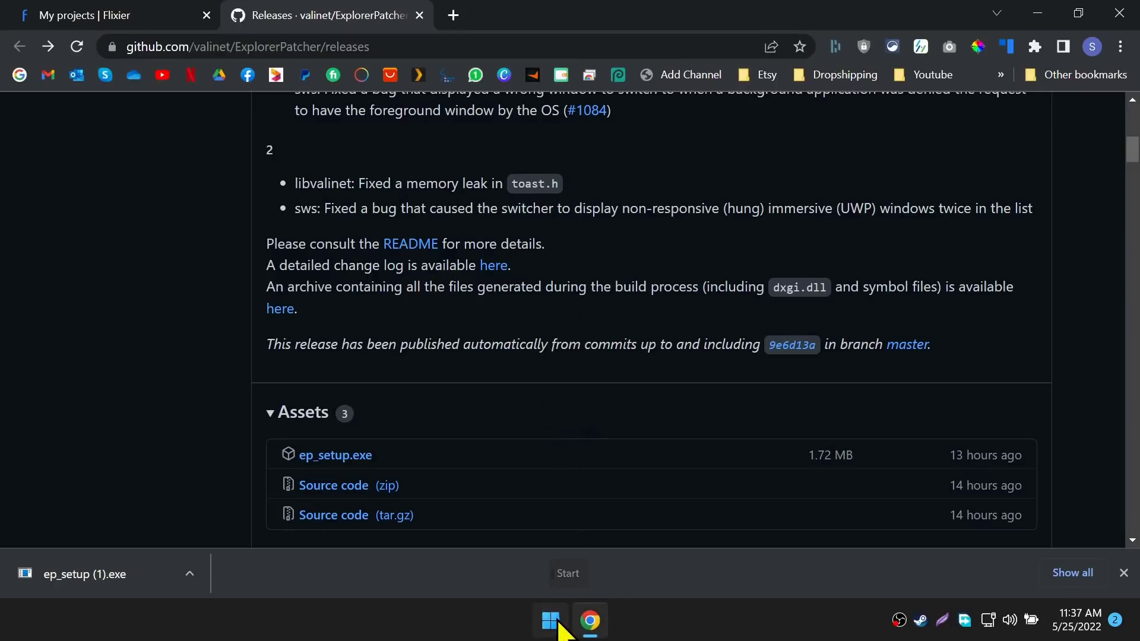
Check the Start menu now shows only pinned apps, no Recommended section.
click(550, 621)
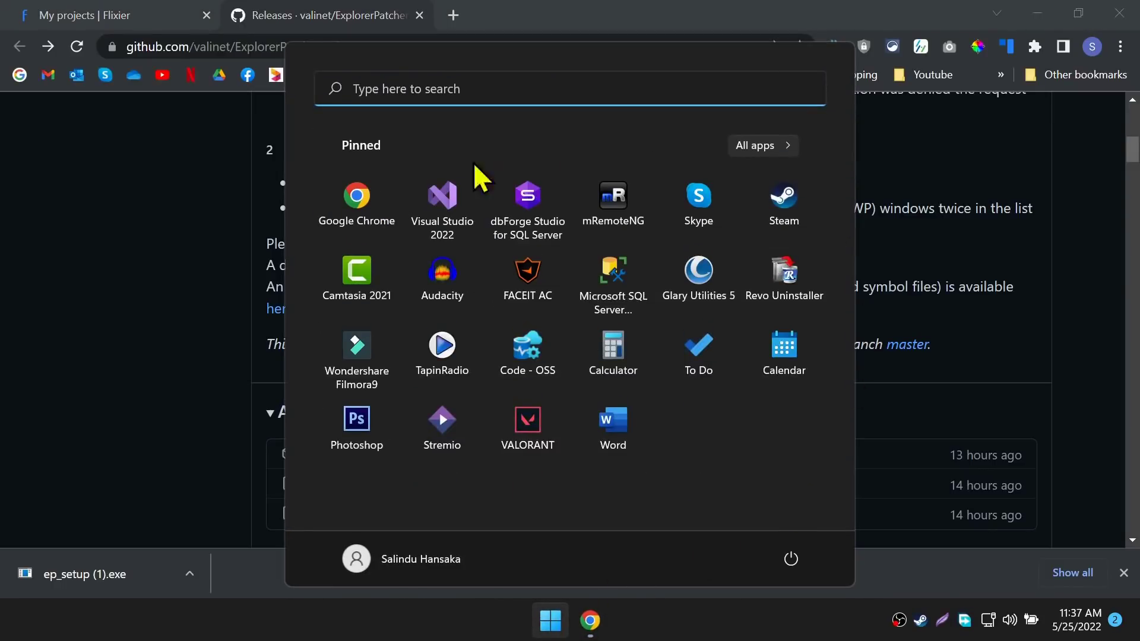
mouse_move(661, 295)
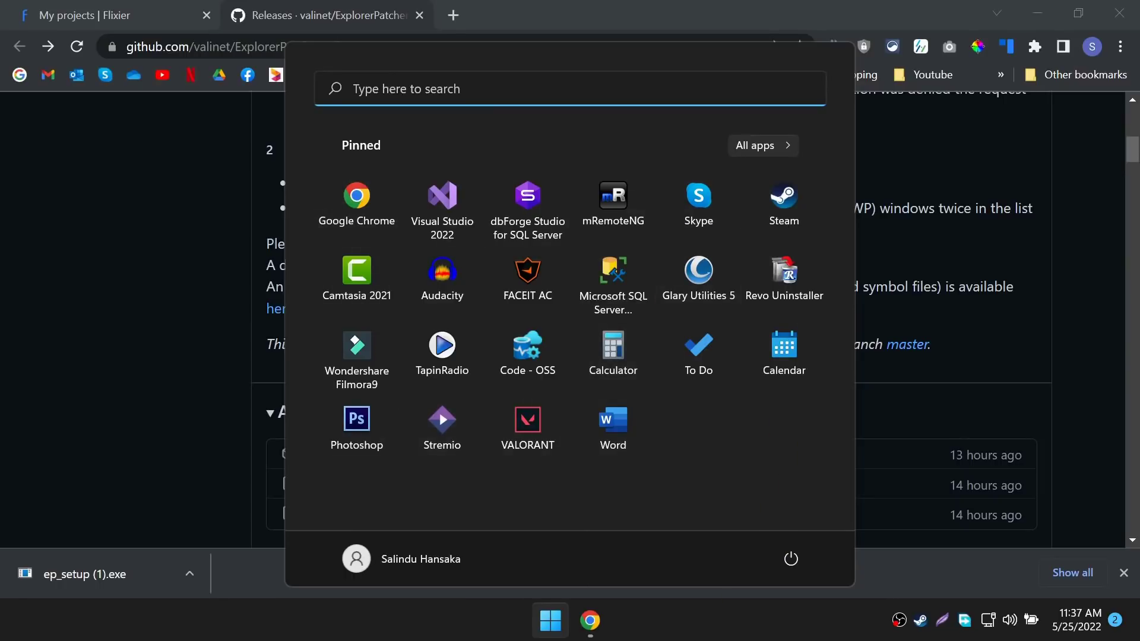
mouse_move(730, 451)
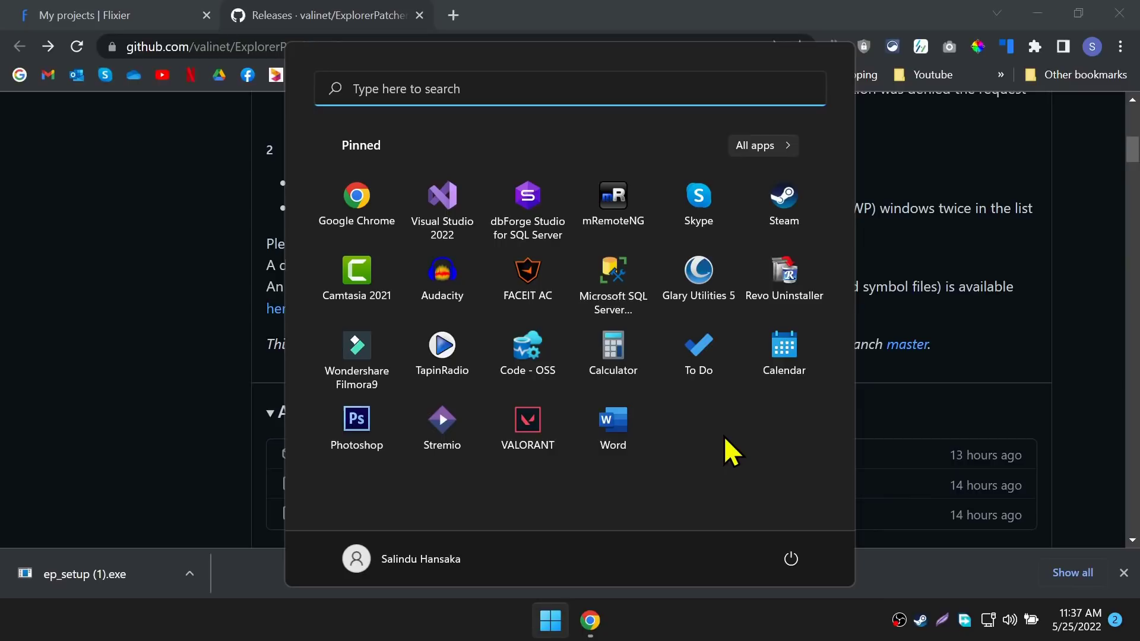
mouse_move(701, 633)
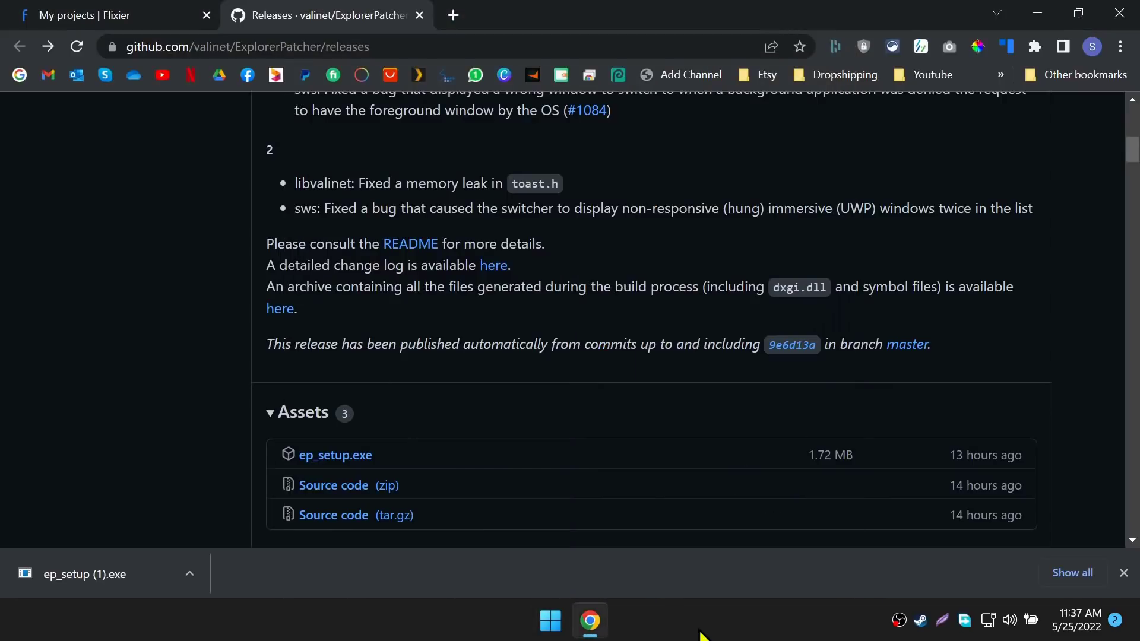
click(550, 621)
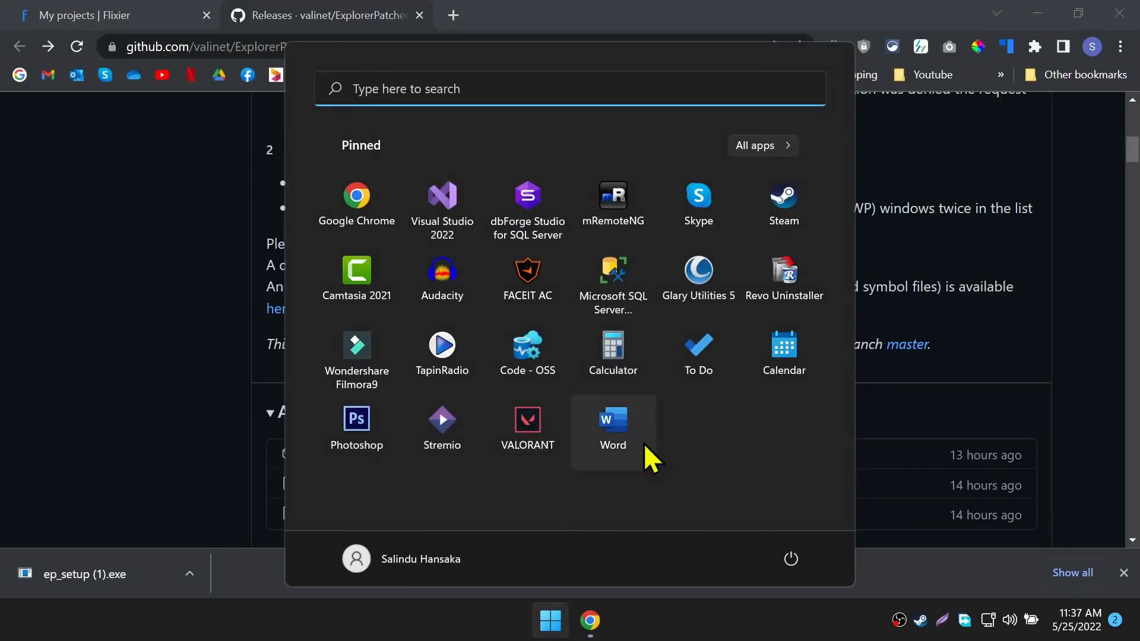
mouse_move(559, 87)
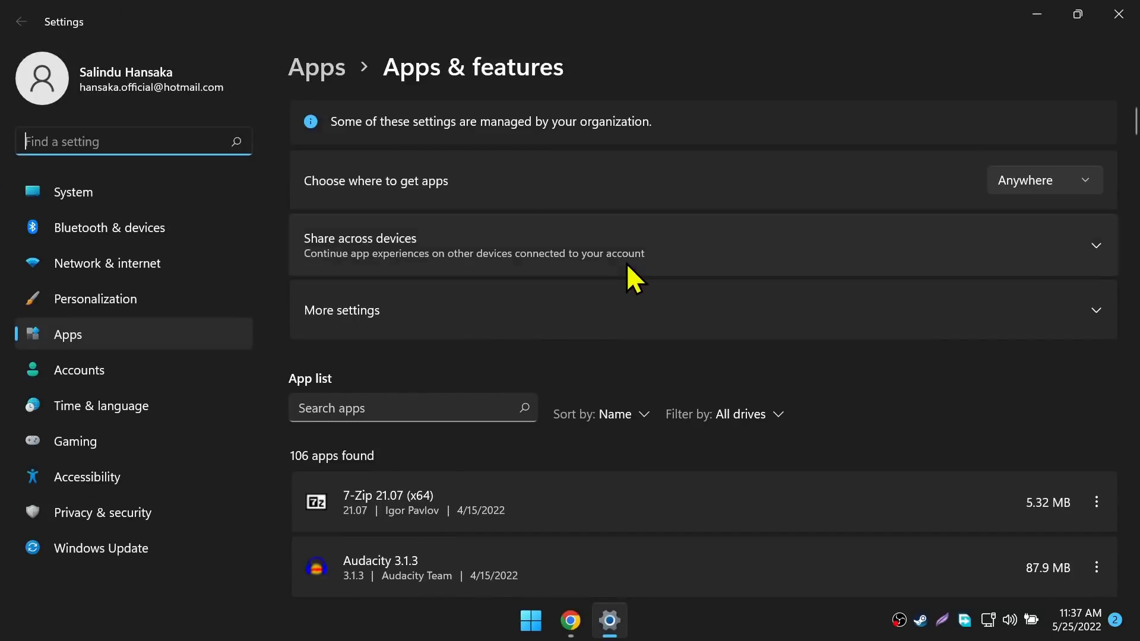
Sort Apps & features by Install date so ExplorerPatcher is listed first.
click(600, 338)
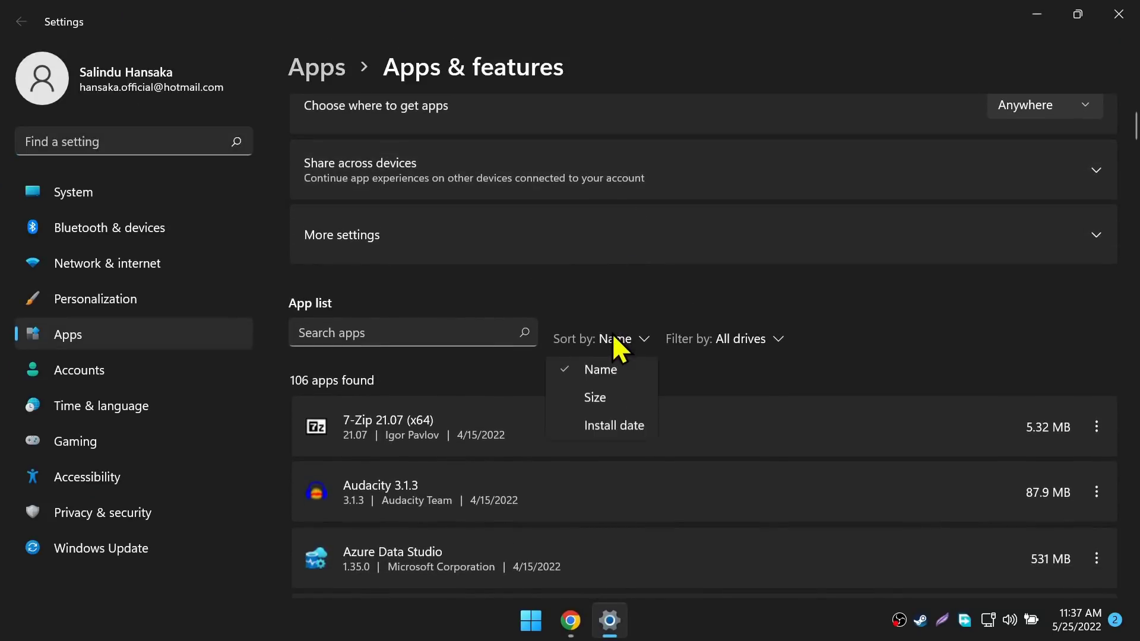
click(614, 425)
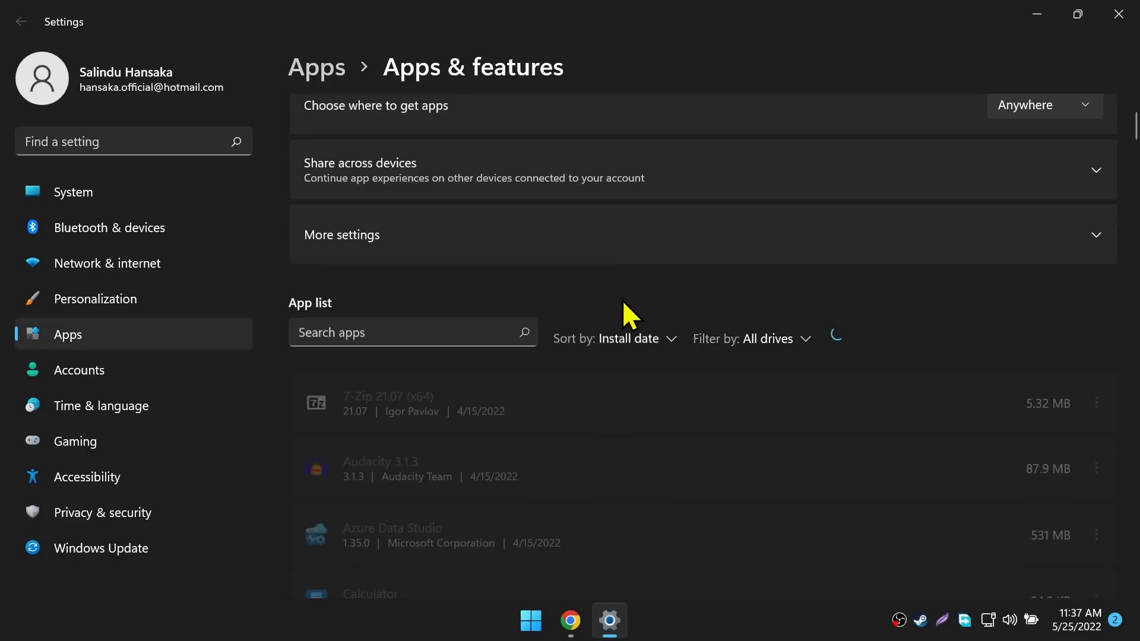
scroll(down, 3)
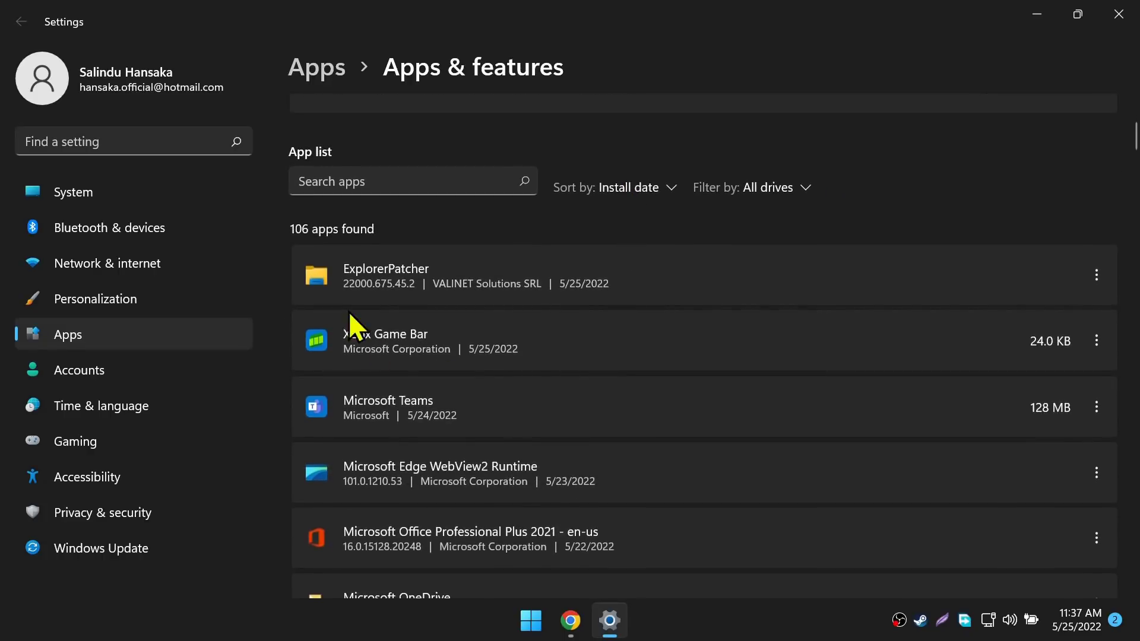
mouse_move(400, 287)
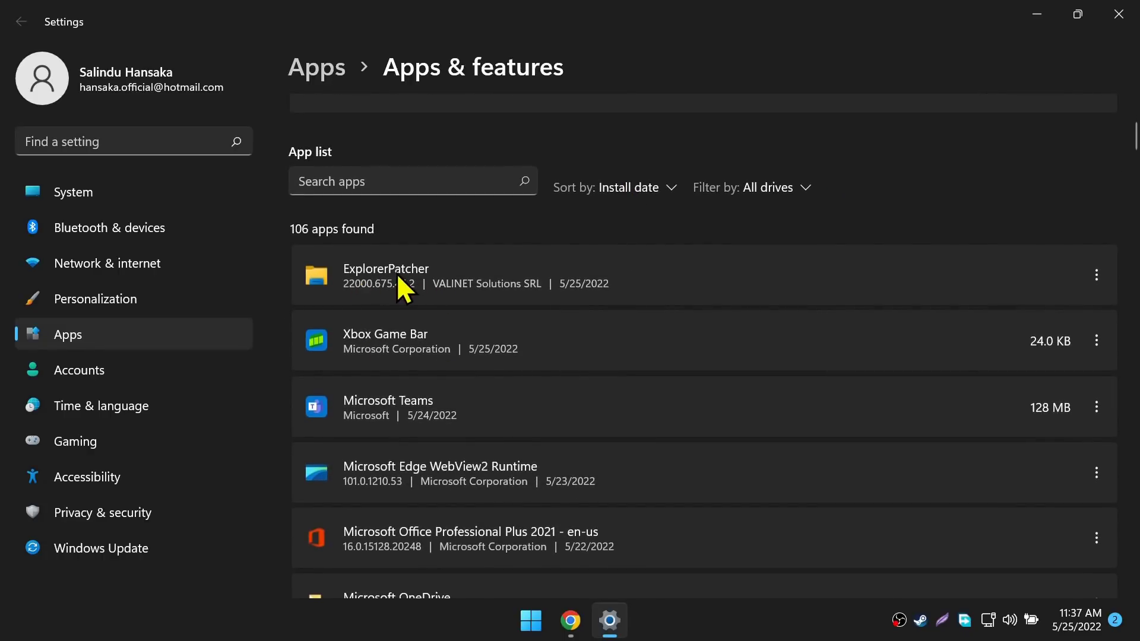
Uninstall ExplorerPatcher from the app list and confirm, leaving 105 apps.
click(1096, 275)
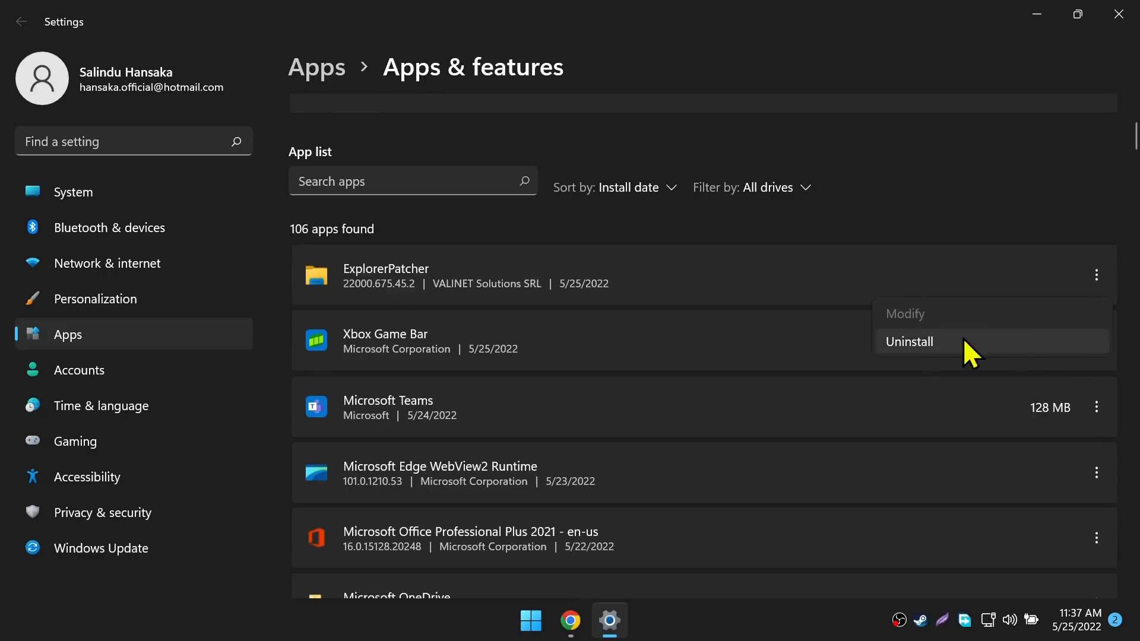
click(908, 342)
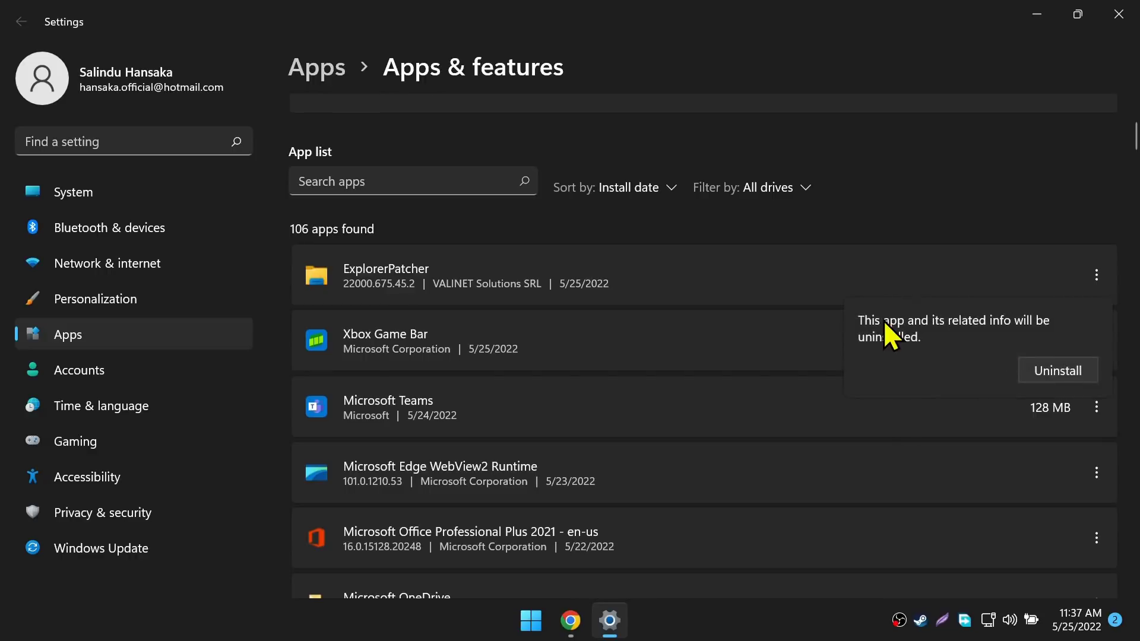
click(1056, 371)
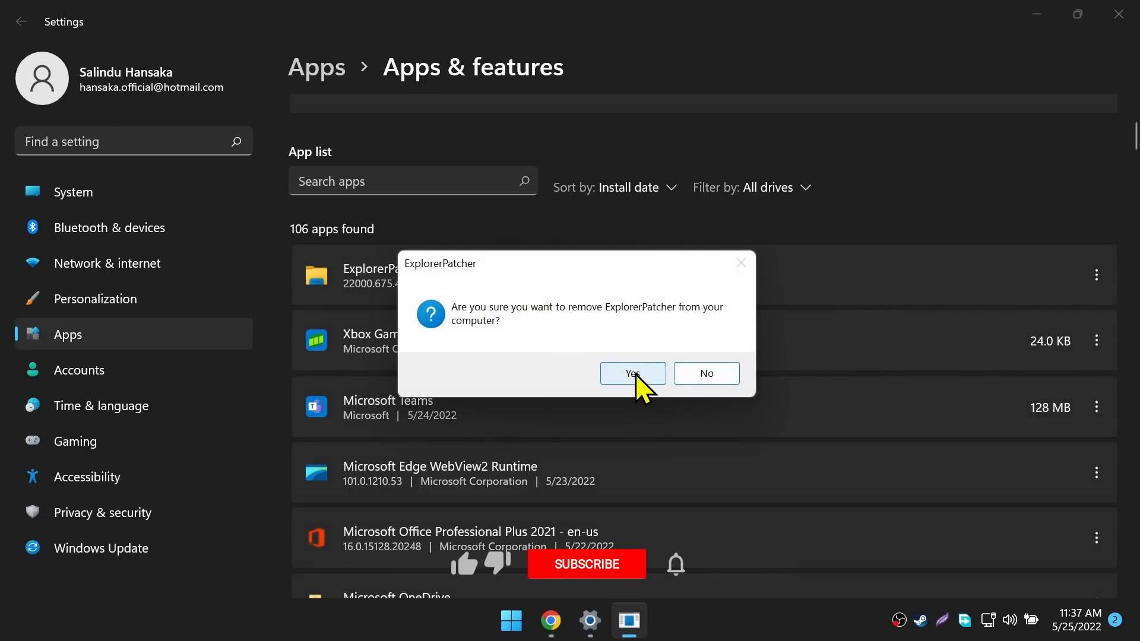
click(631, 373)
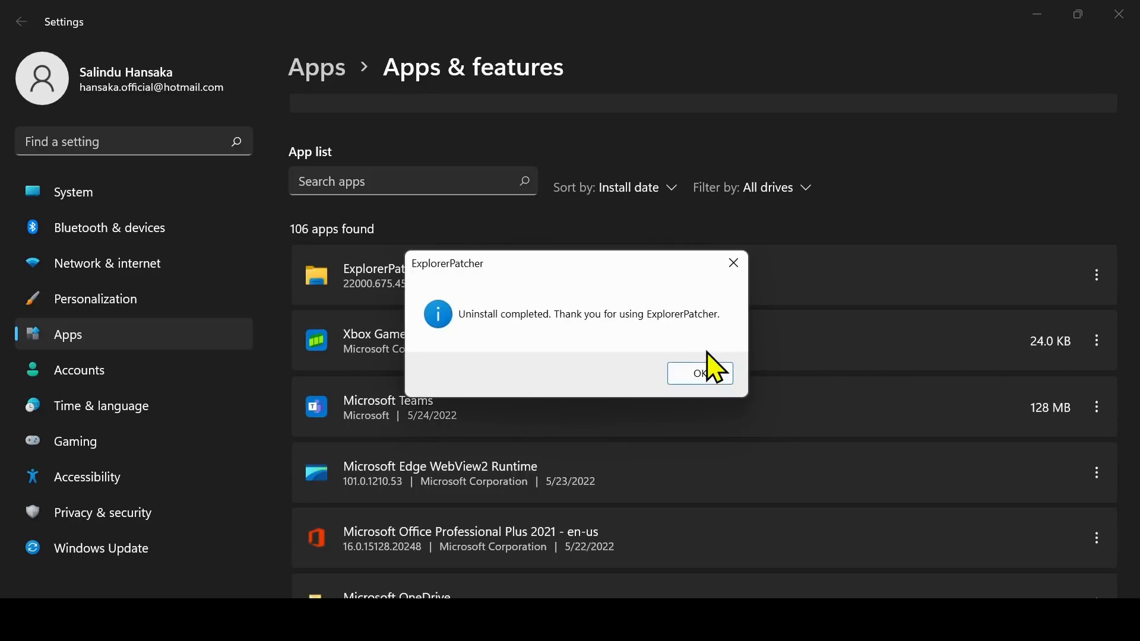
click(700, 373)
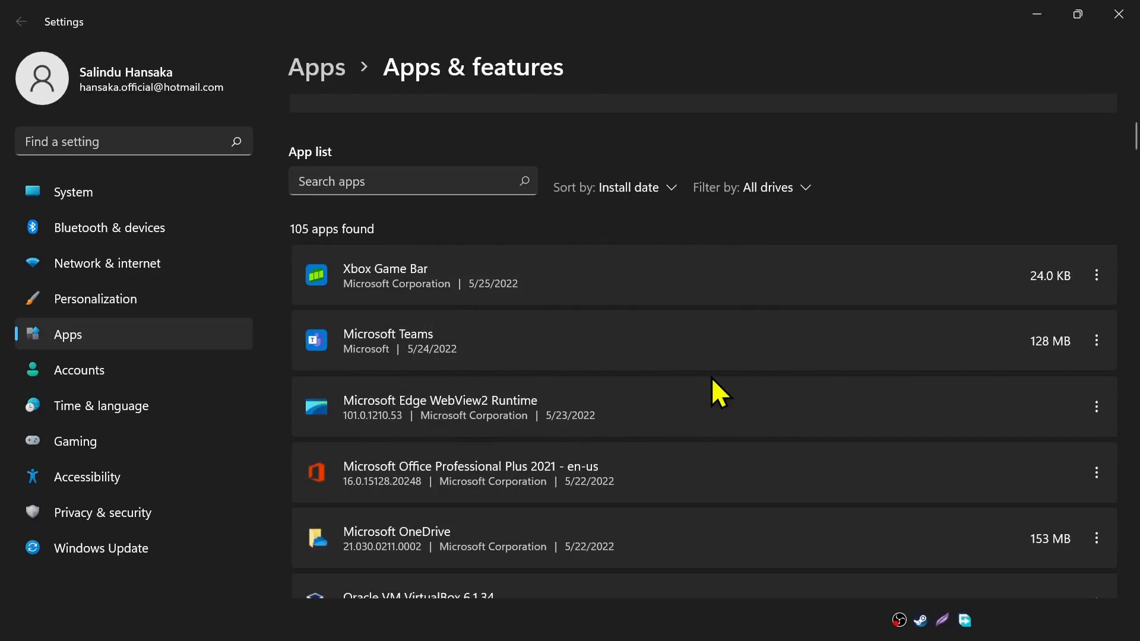
mouse_move(567, 571)
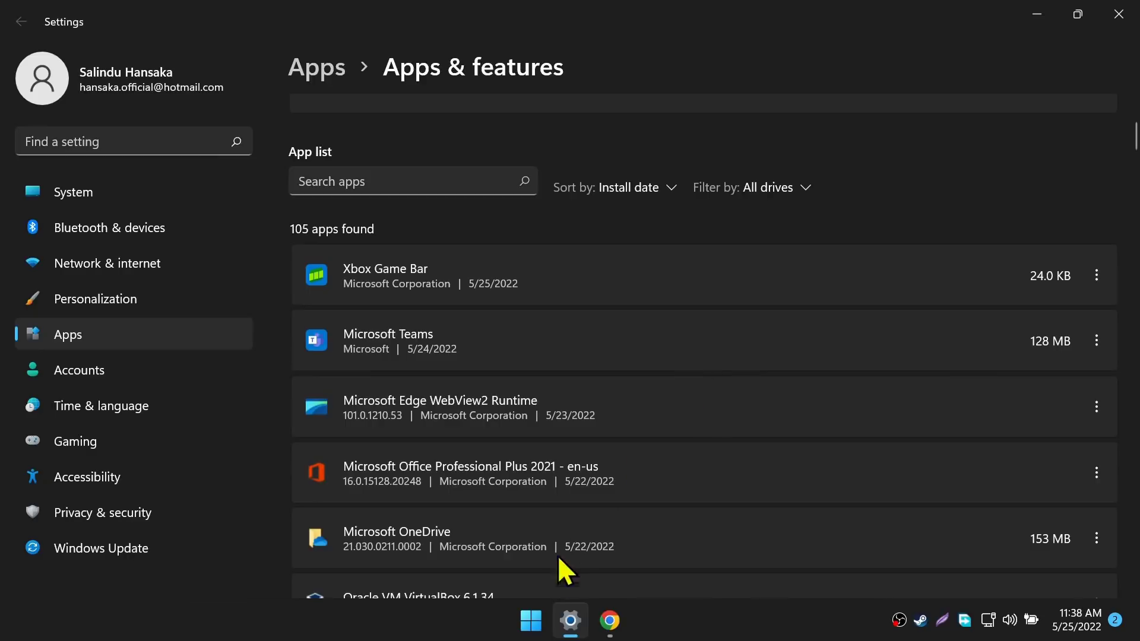
Check the Start menu shows the Recommended section again.
click(530, 621)
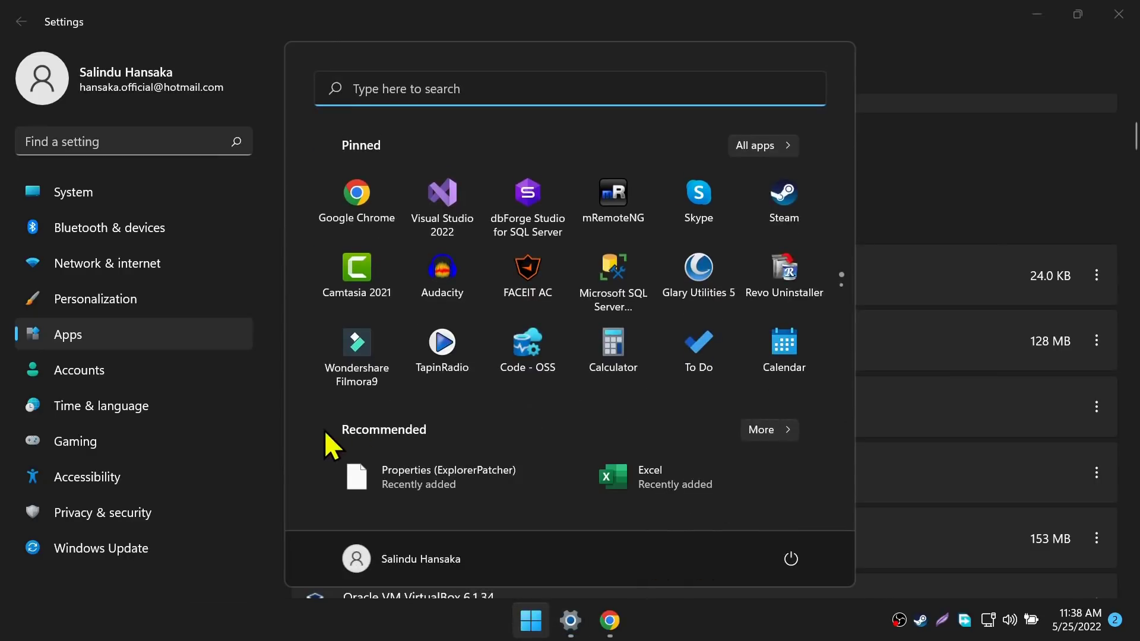
mouse_move(441, 442)
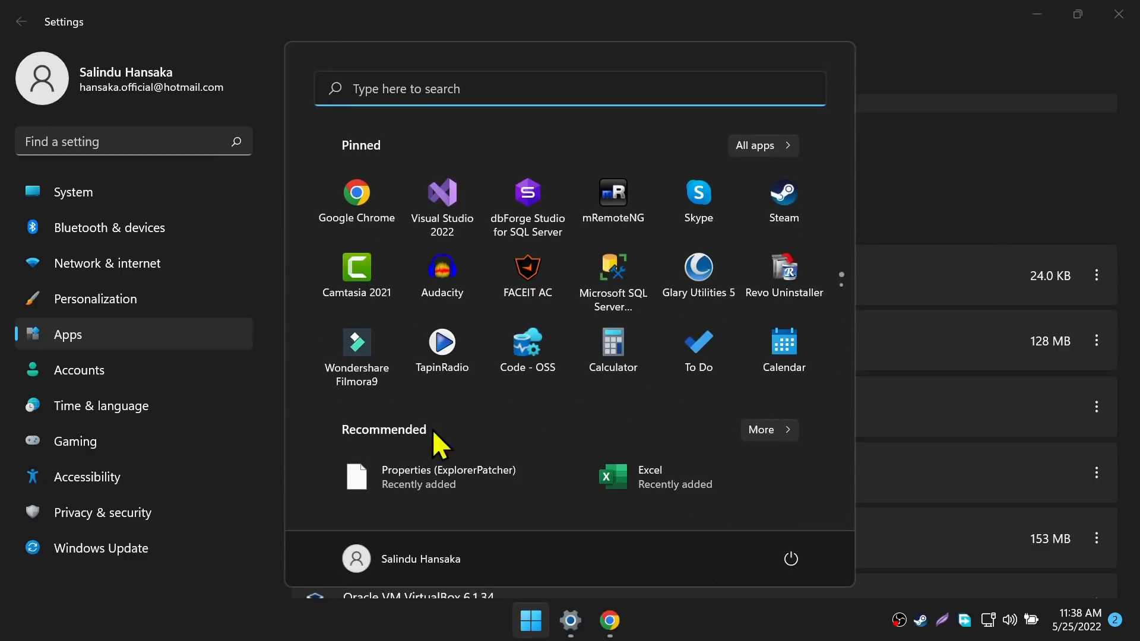
mouse_move(503, 493)
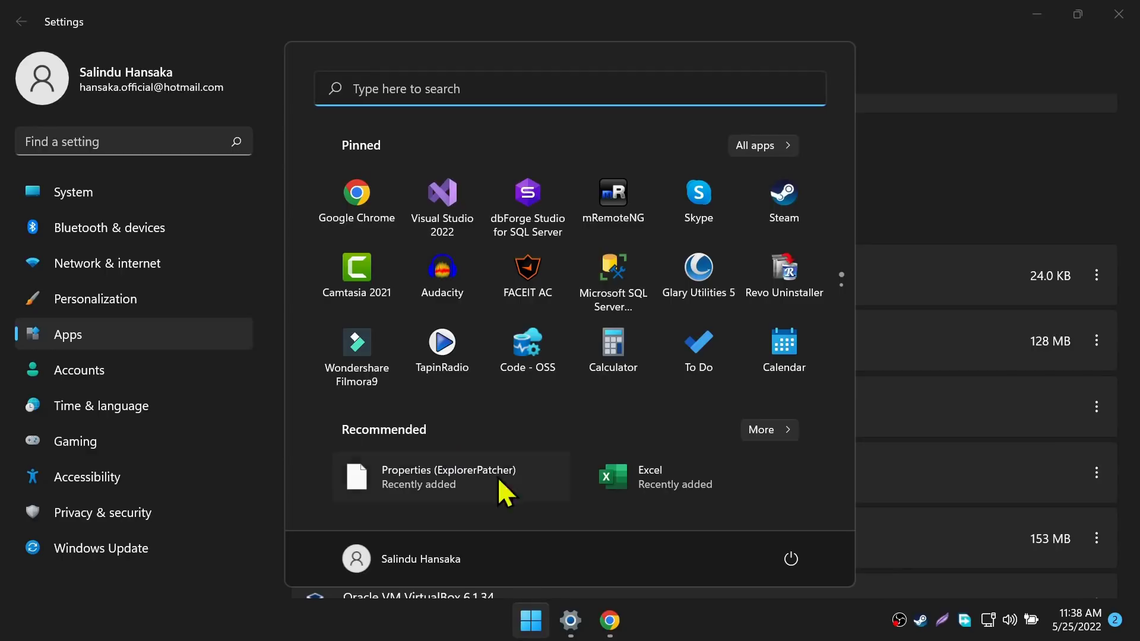